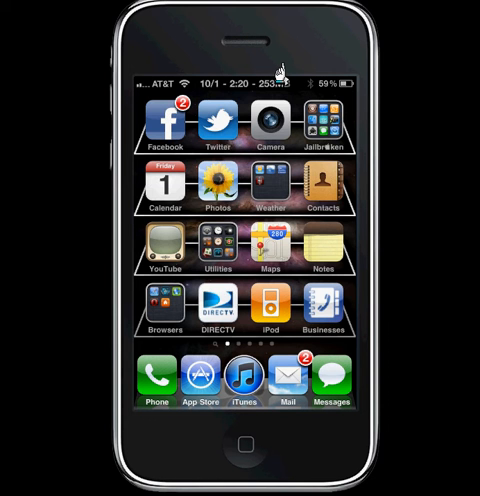
Swipe to the second home screen page and open the Top Games folder.
scroll("left", 3)
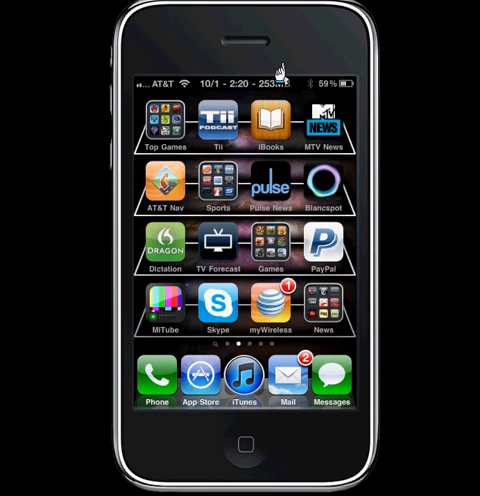
left_click(160, 120)
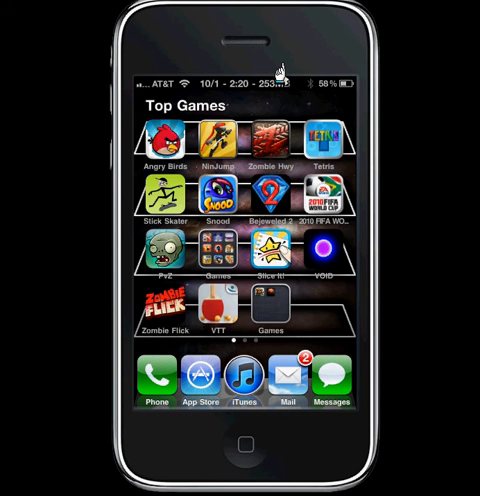
Page through the Top Games folder's apps, then leave it closed on the second home page.
scroll("left", 3)
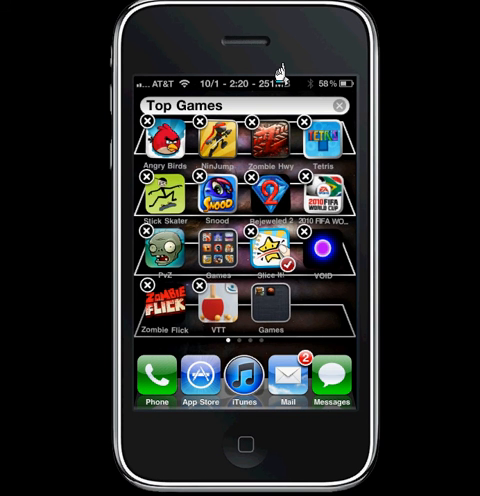
scroll("left", 3)
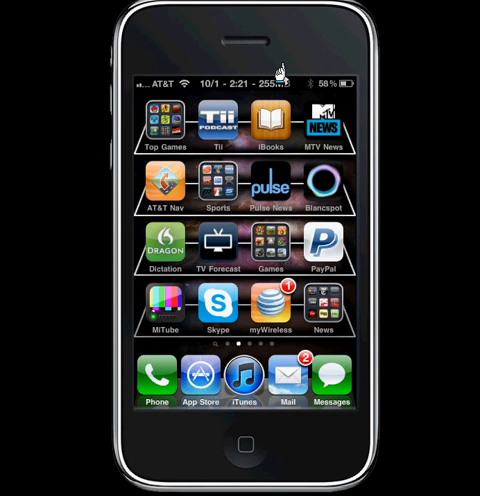
Switch the Folder Wallpaper option on in Settings > FolderEnhancer.
scroll("left", 3)
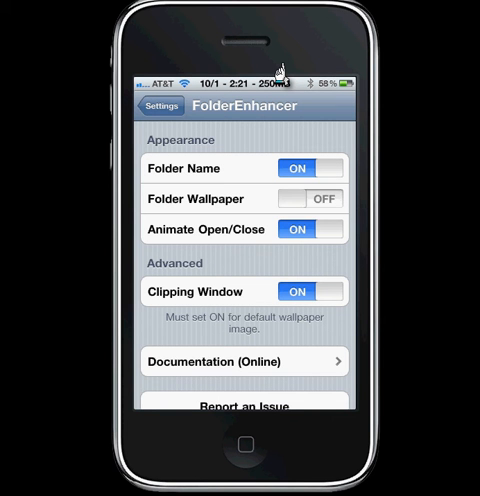
left_click(308, 196)
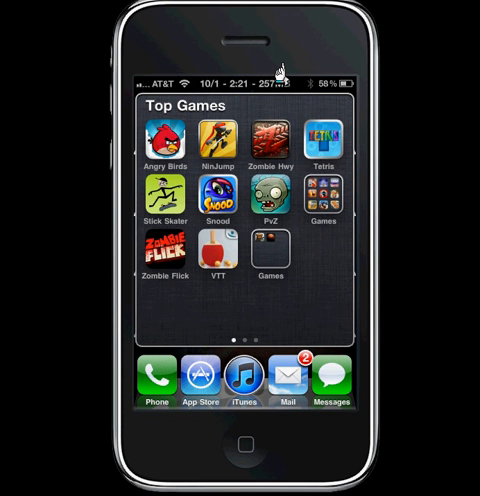
Swipe the wallpapered Top Games folder to its second page (Stick It!, Tenkis, AirAttack, TowerBloxx).
scroll("left", 3)
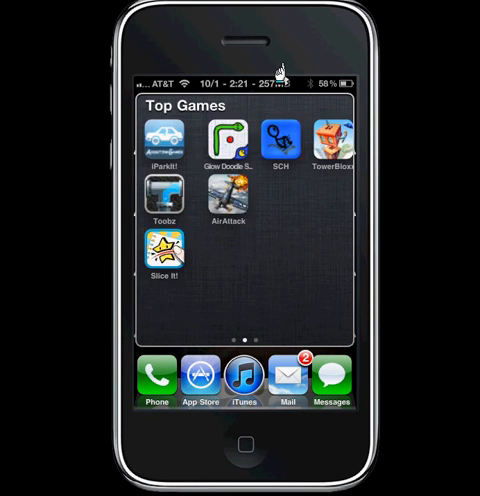